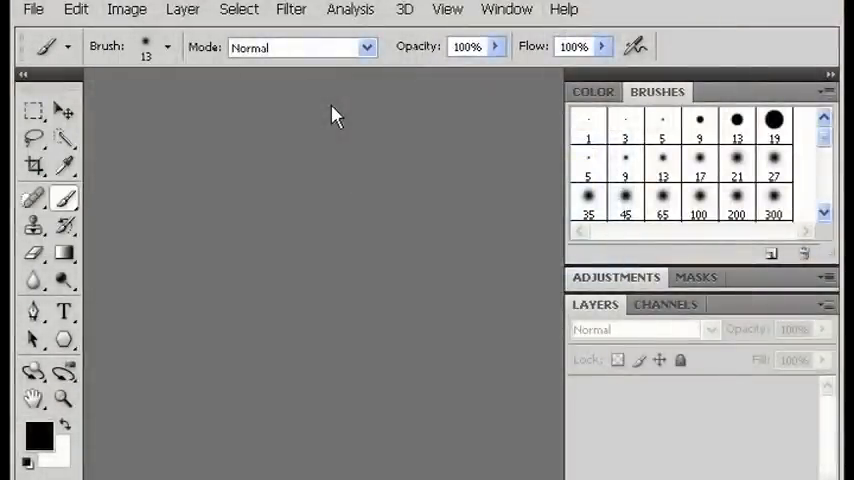
mouse_move(225, 100)
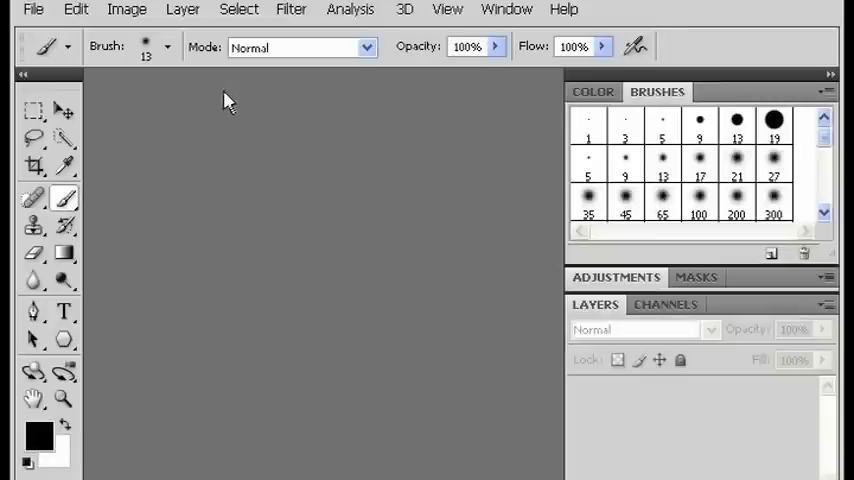
mouse_move(110, 100)
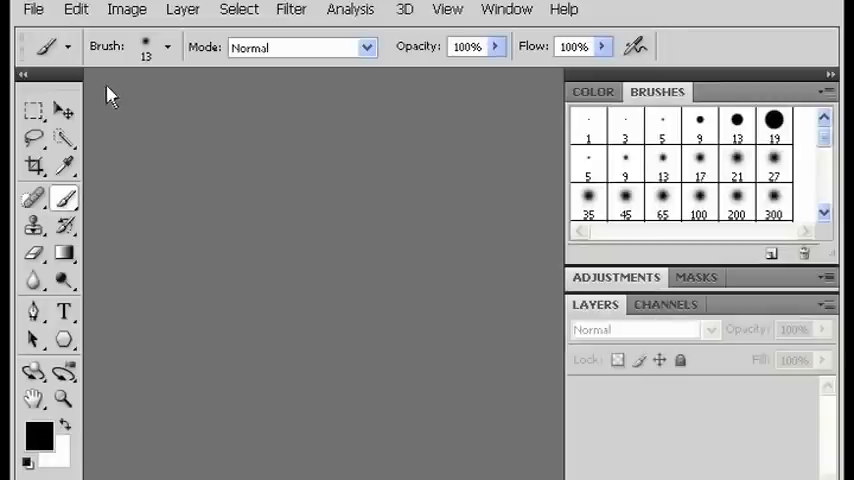
Step: Open the GUITAR.JPG electric guitar photo
left_click(76, 9)
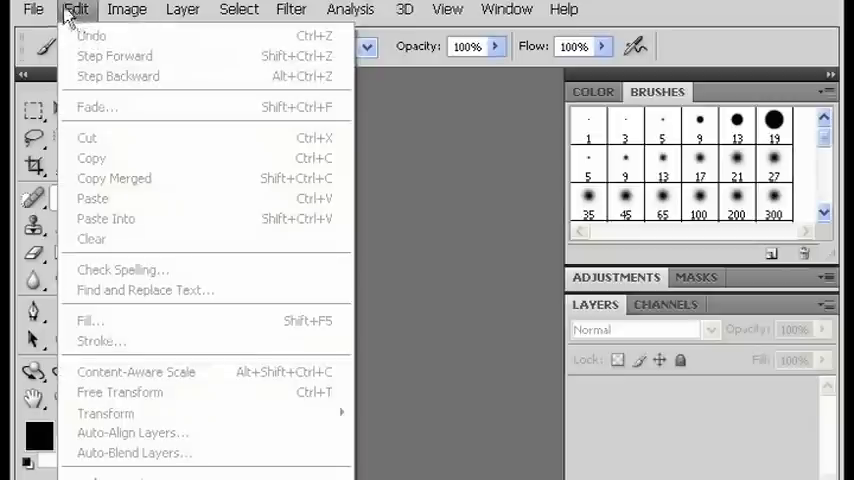
left_click(33, 9)
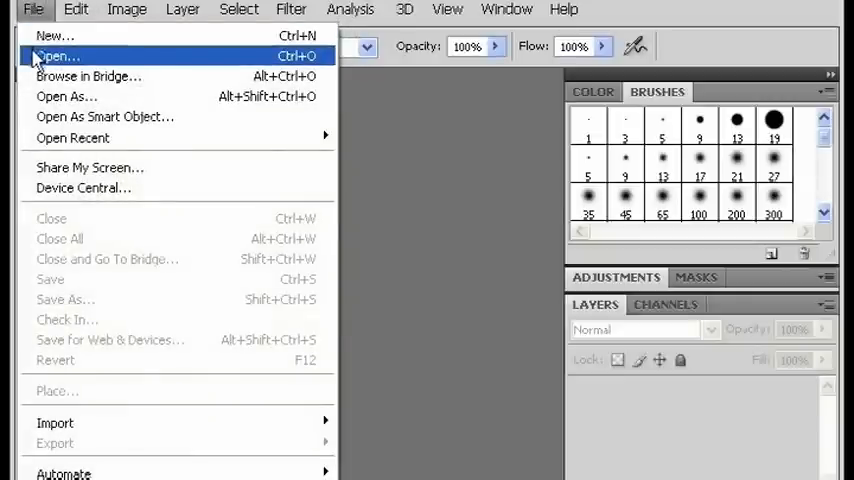
left_click(56, 56)
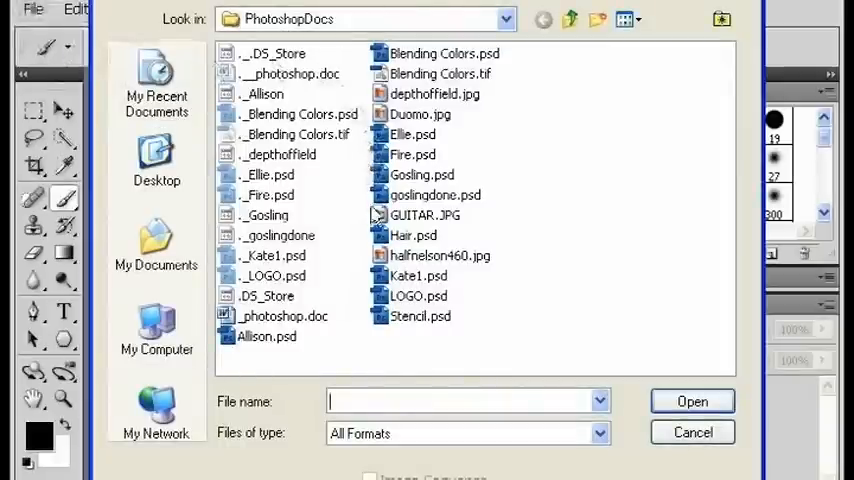
left_click(692, 432)
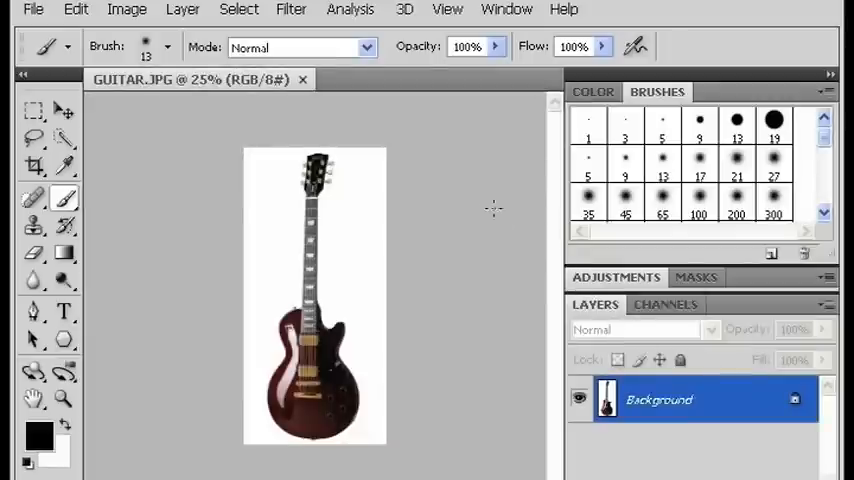
mouse_move(436, 165)
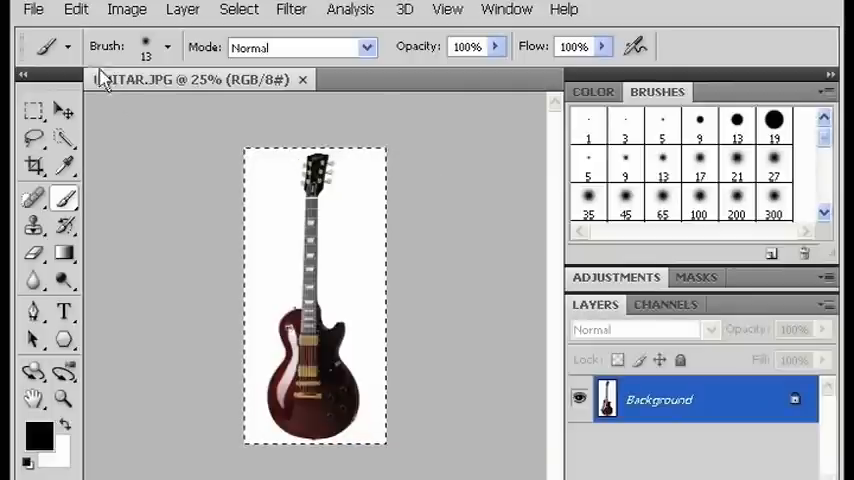
left_click(33, 9)
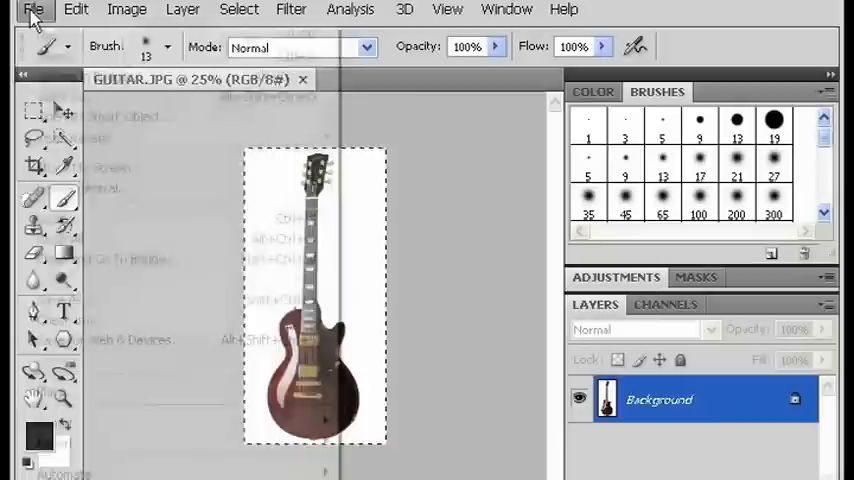
Step: Create a transparent grayscale 491×1000 px, 300 ppi document named NewBrush
left_click(33, 9)
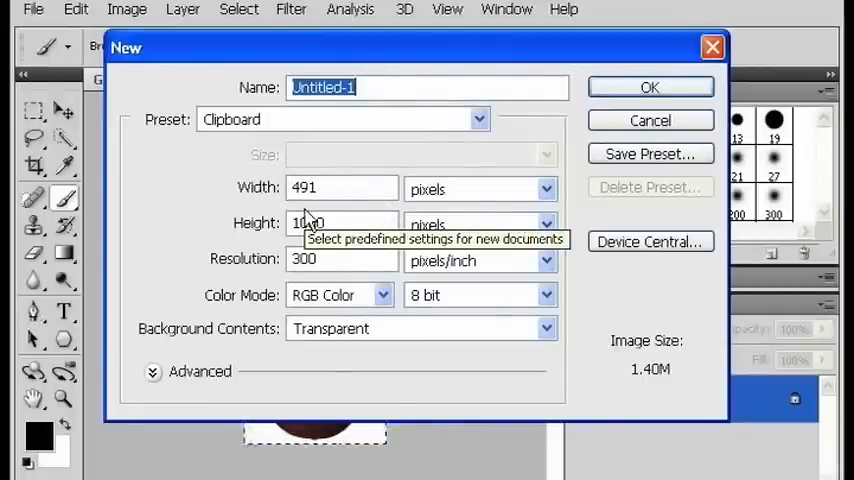
type("NewB")
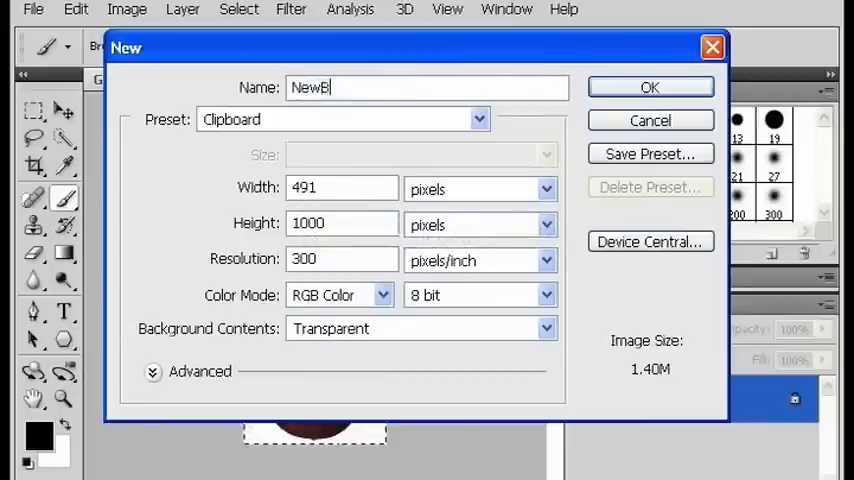
type("rush")
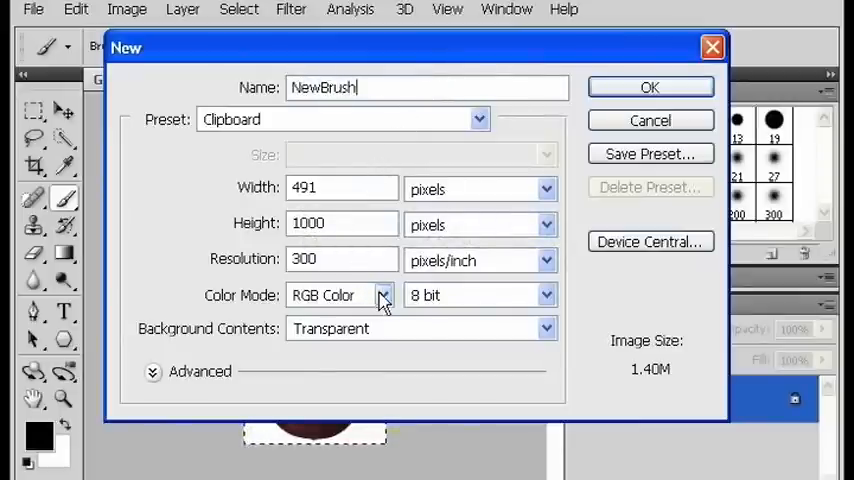
left_click(383, 294)
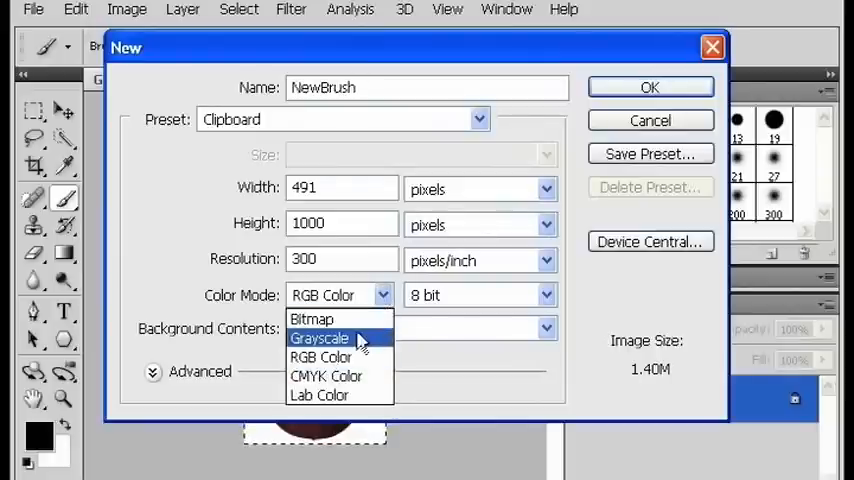
left_click(320, 338)
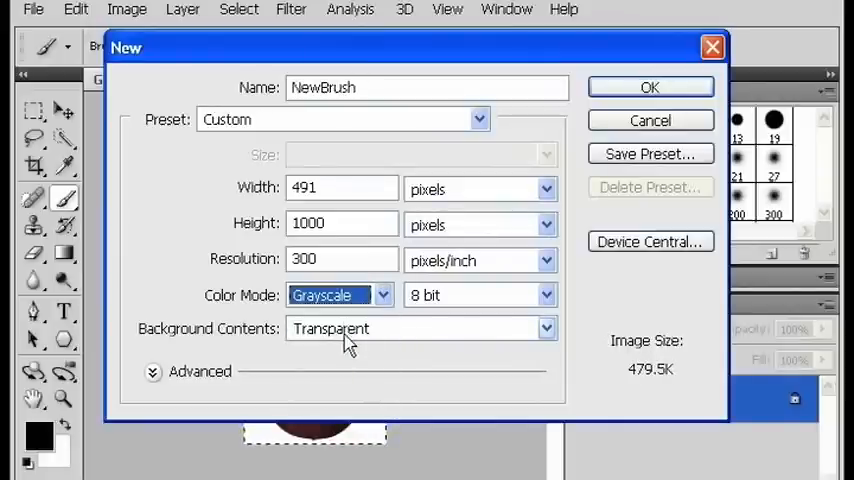
mouse_move(345, 330)
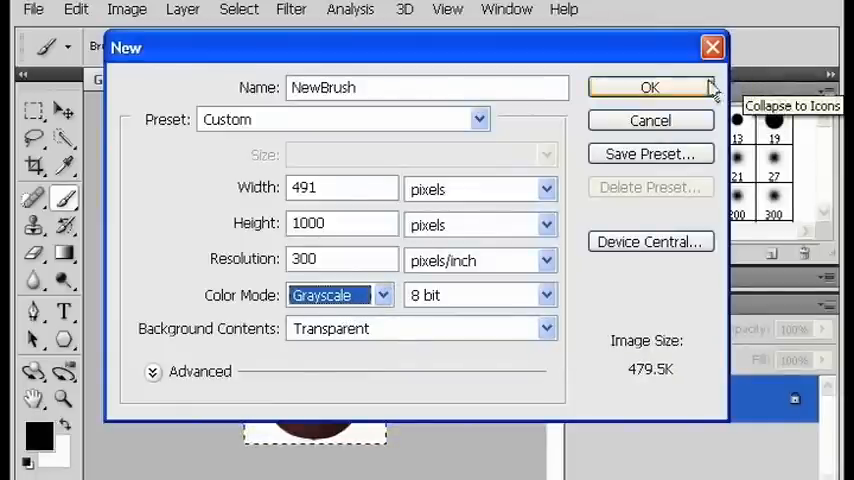
left_click(649, 87)
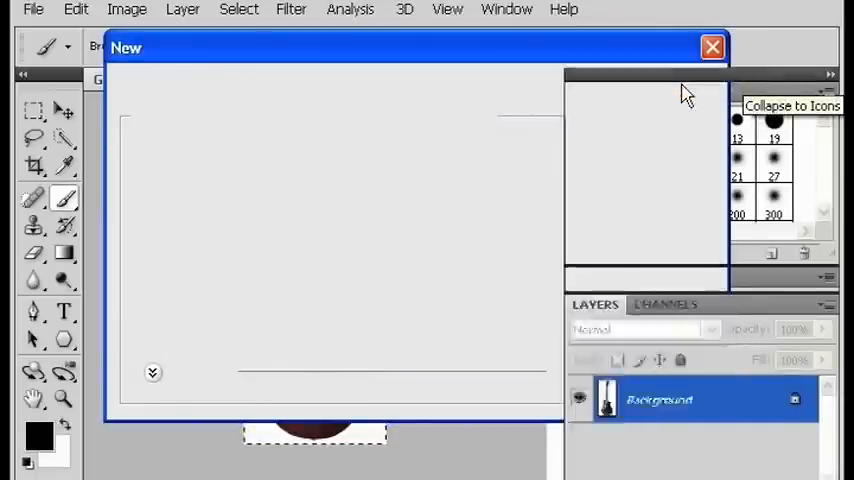
left_click(713, 47)
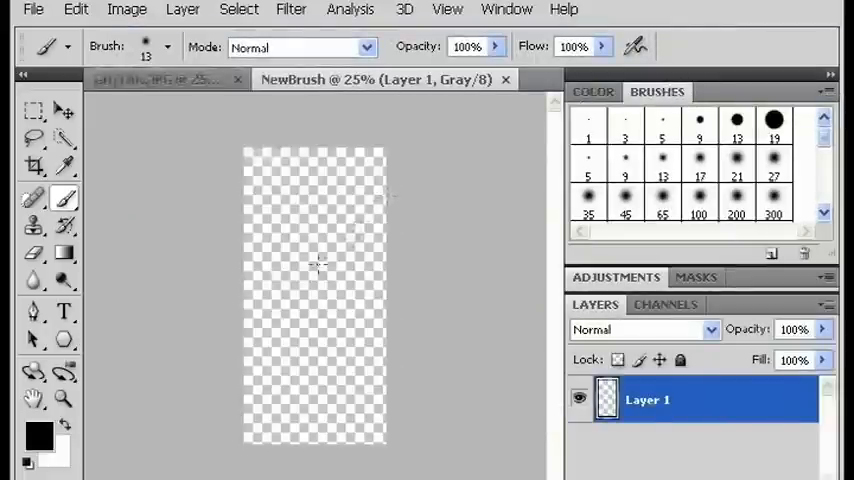
Step: Bring the guitar into Layer 1 of the grayscale NewBrush document
left_click(155, 79)
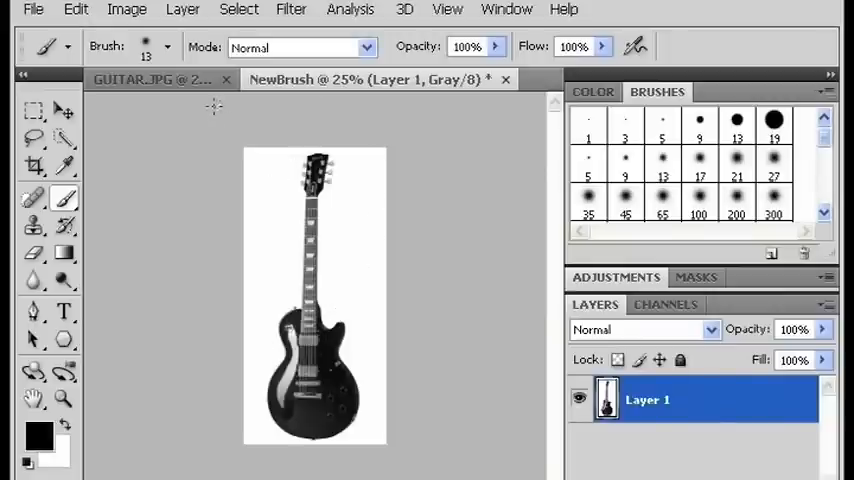
left_click(127, 9)
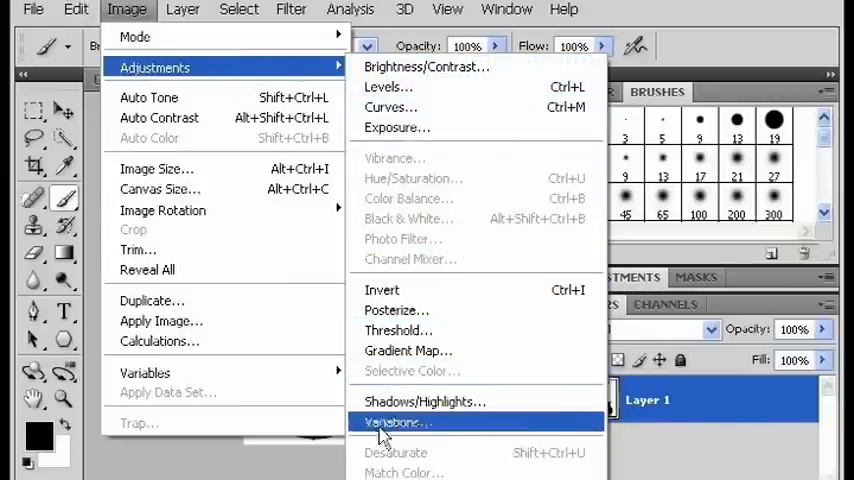
mouse_move(390, 107)
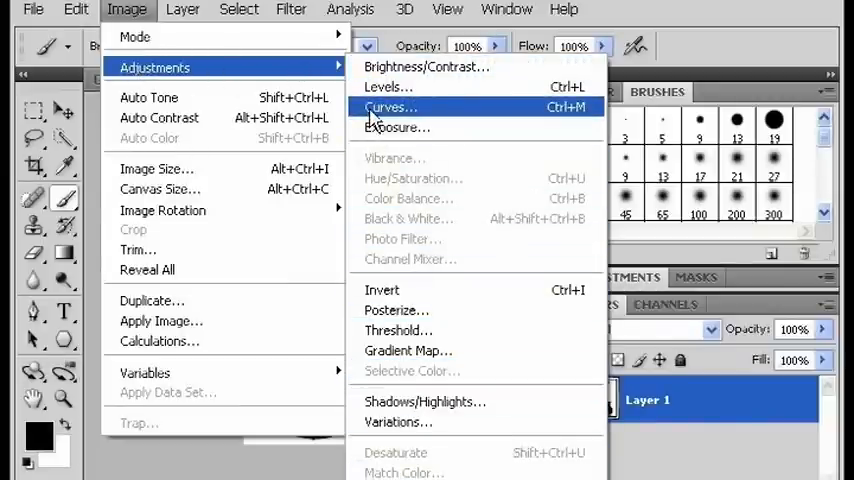
Step: Apply an S-shaped Curves adjustment that deepens the guitar's blacks
left_click(388, 107)
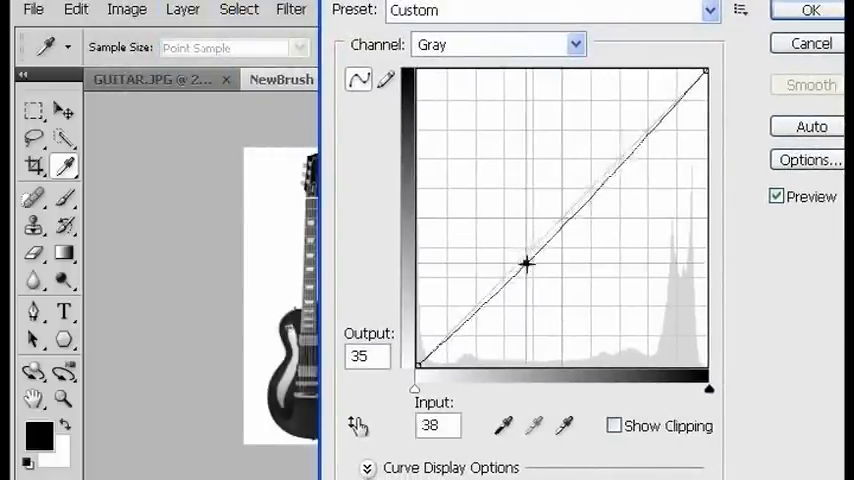
left_click_drag(527, 263, 578, 175)
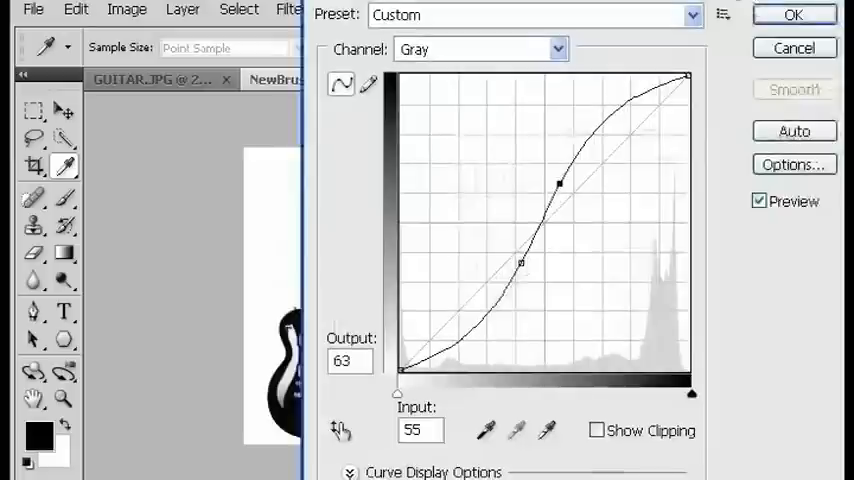
left_click(793, 14)
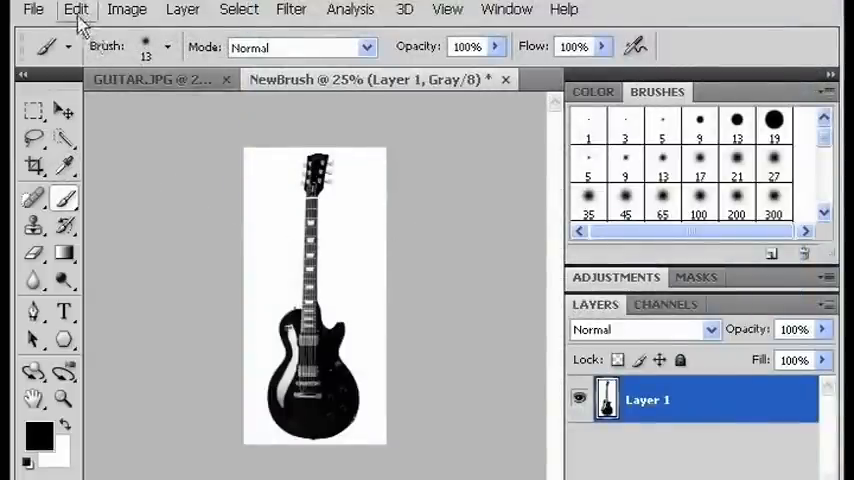
Step: Define a brush preset from the guitar image named 'GibsonLesPaul'
left_click(76, 9)
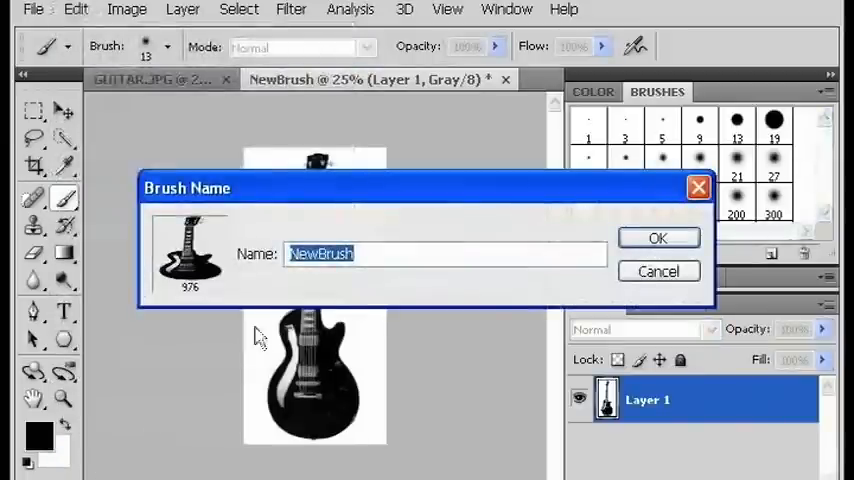
mouse_move(368, 303)
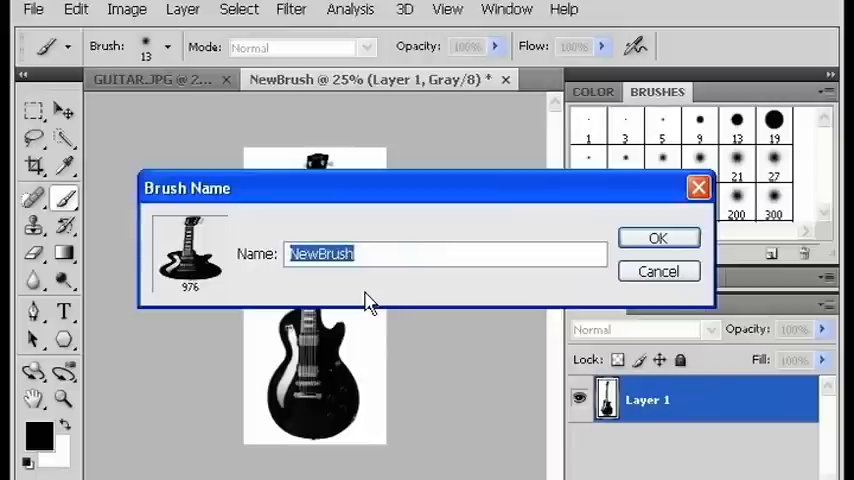
type("GibsonLes")
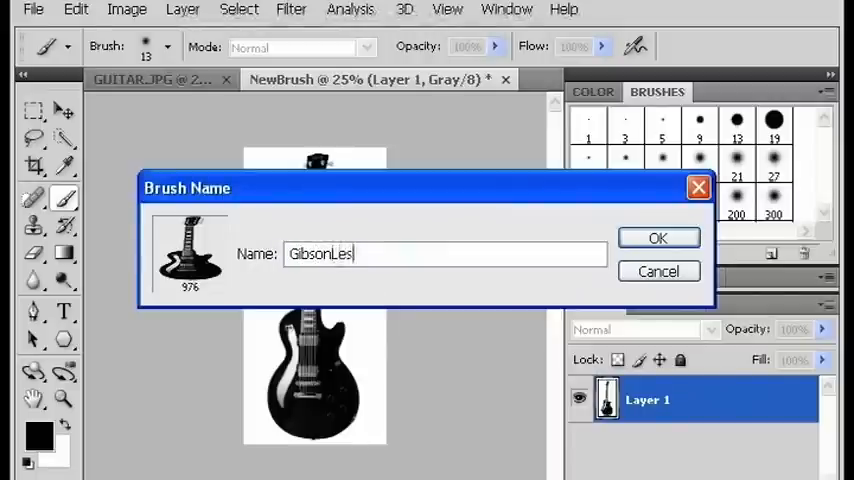
type("Paul")
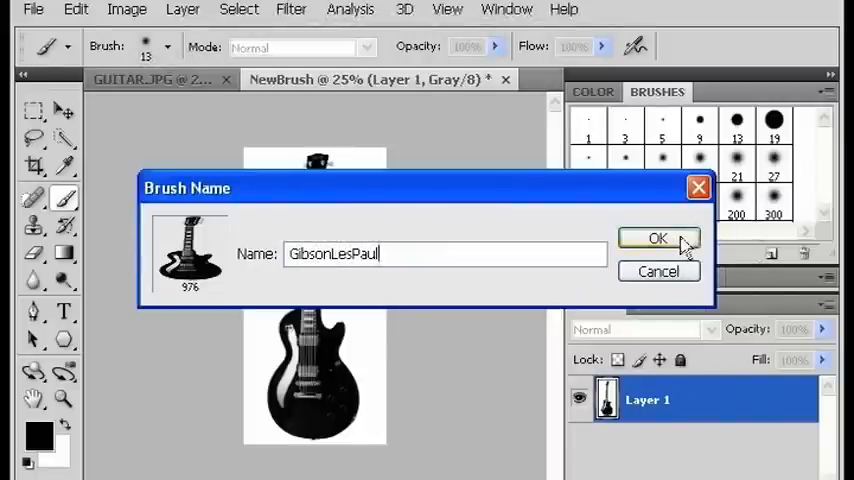
left_click(658, 238)
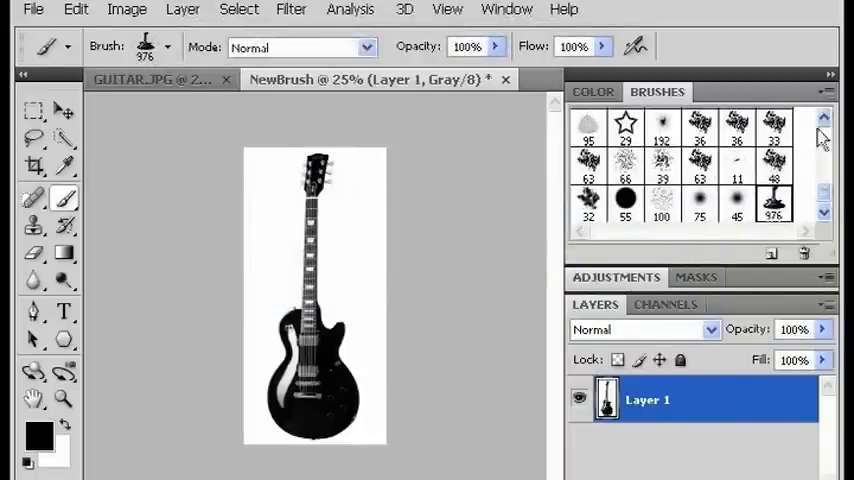
mouse_move(775, 205)
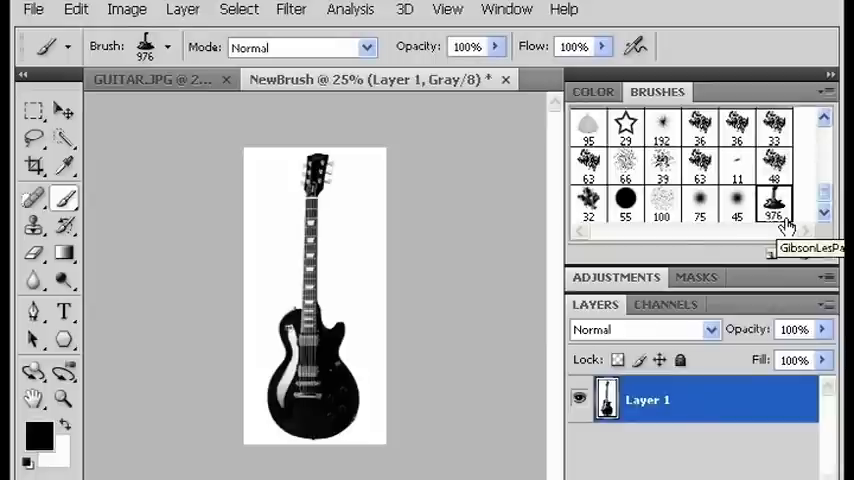
mouse_move(765, 232)
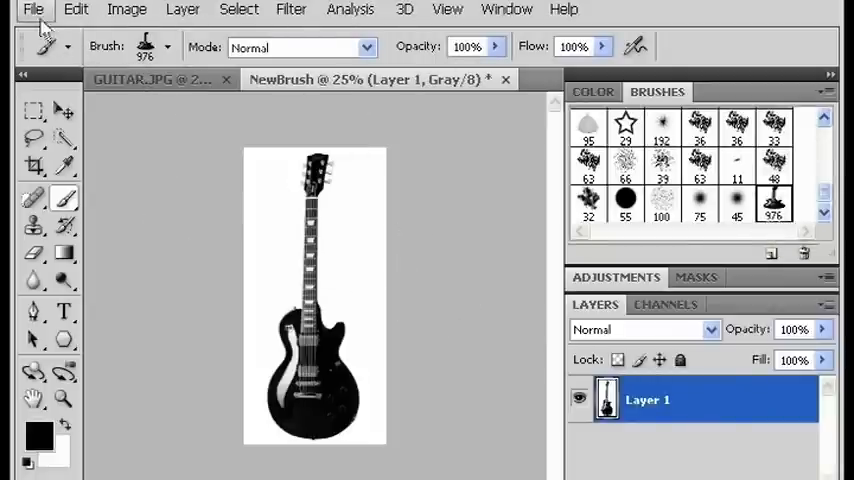
Step: Create a transparent 4000×1000 px, 300 ppi document named 'test'
left_click(33, 9)
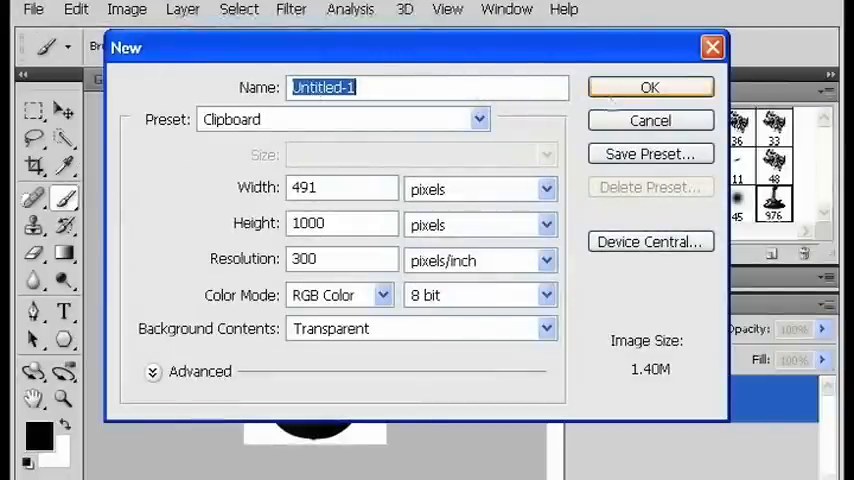
type("test")
left_click(342, 188)
type("4000")
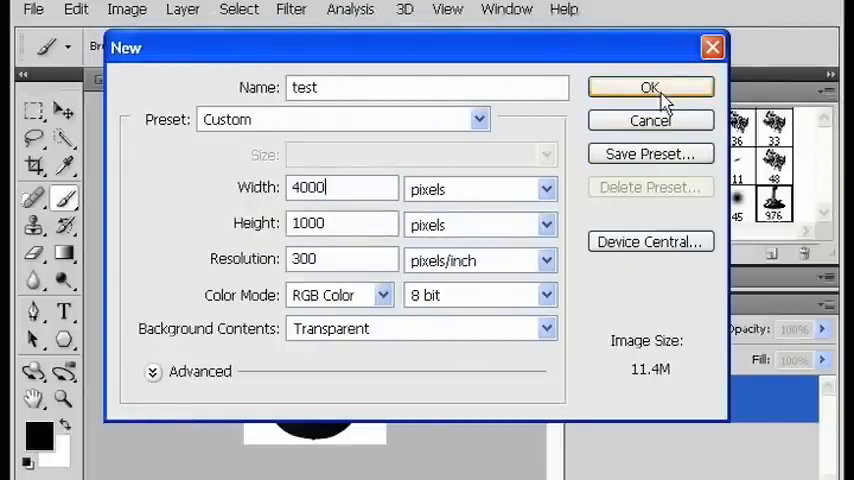
left_click(650, 87)
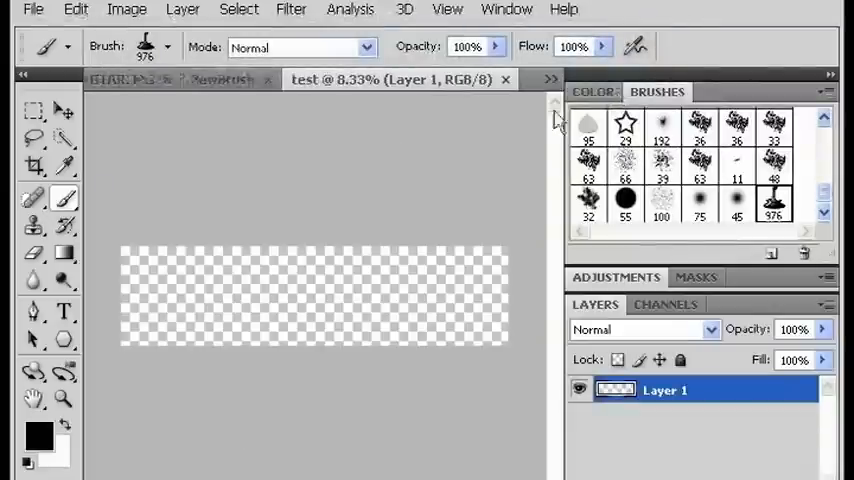